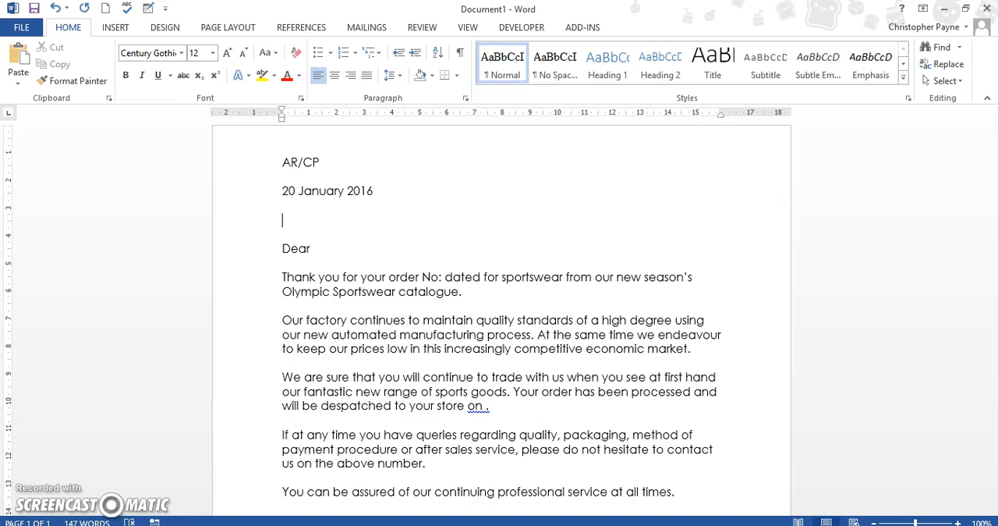
mouse_move(942, 252)
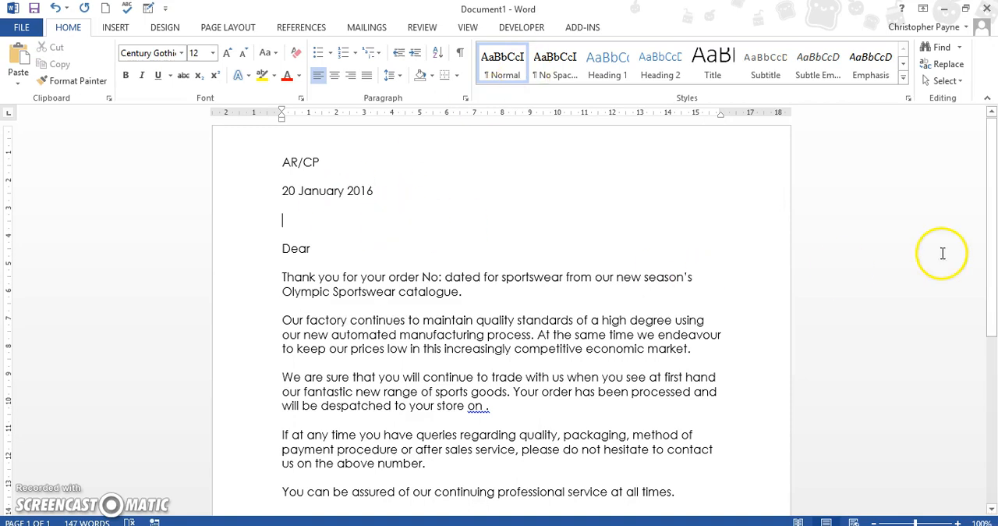
mouse_move(990, 254)
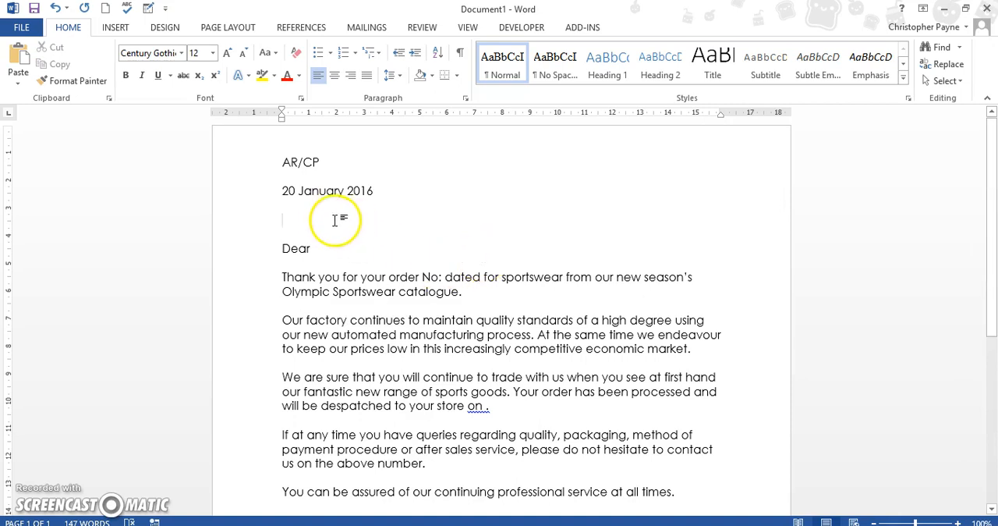
mouse_move(990, 239)
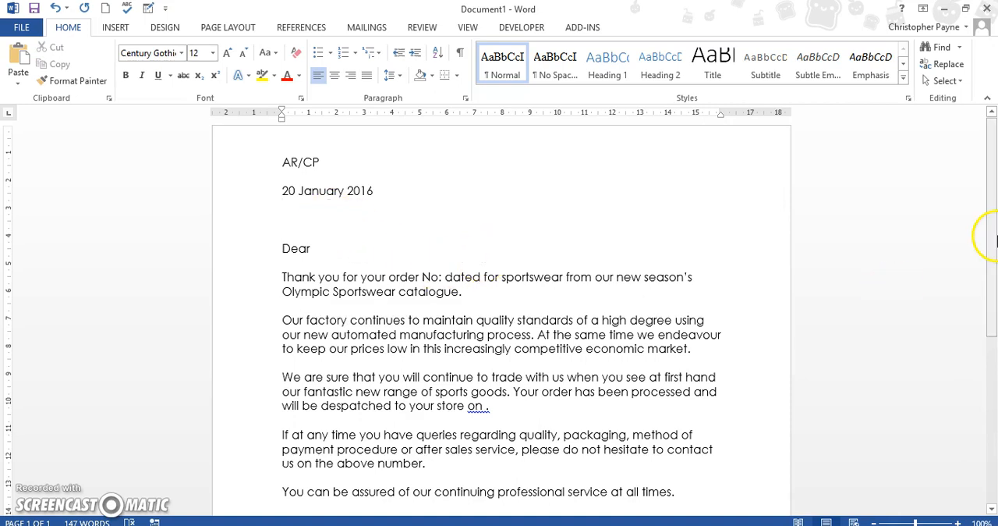
Step: Launch the Step-by-Step Mail Merge Wizard for letters from Mailings > Start Mail Merge
scroll("down", 3)
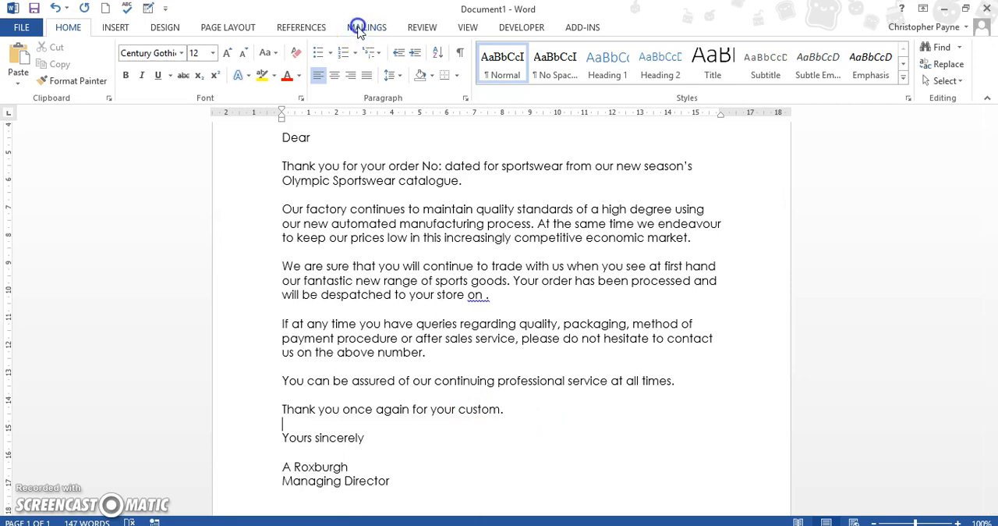
left_click(366, 27)
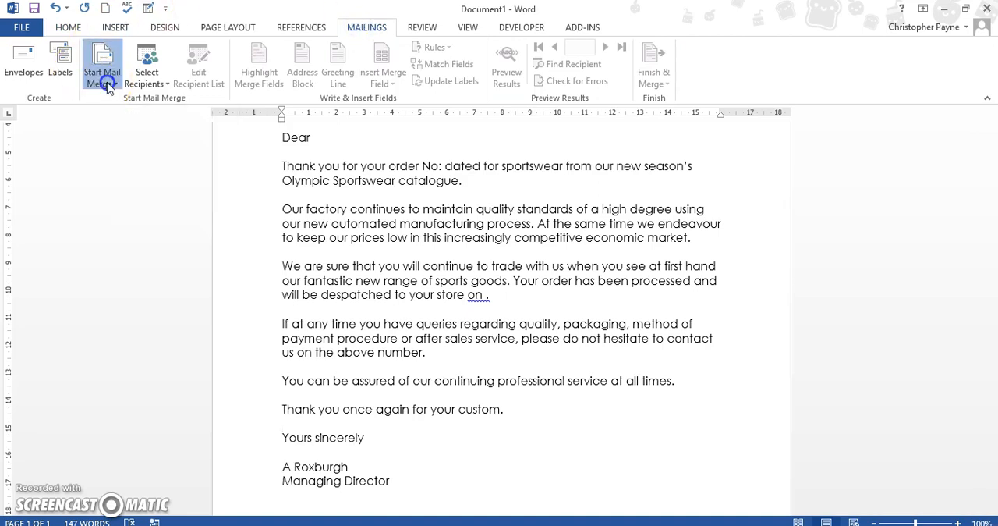
left_click(102, 62)
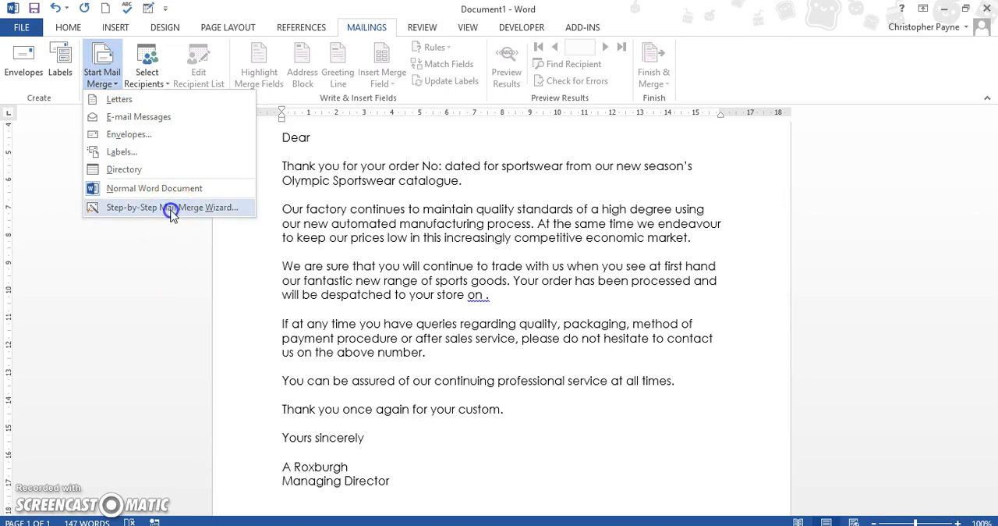
left_click(171, 207)
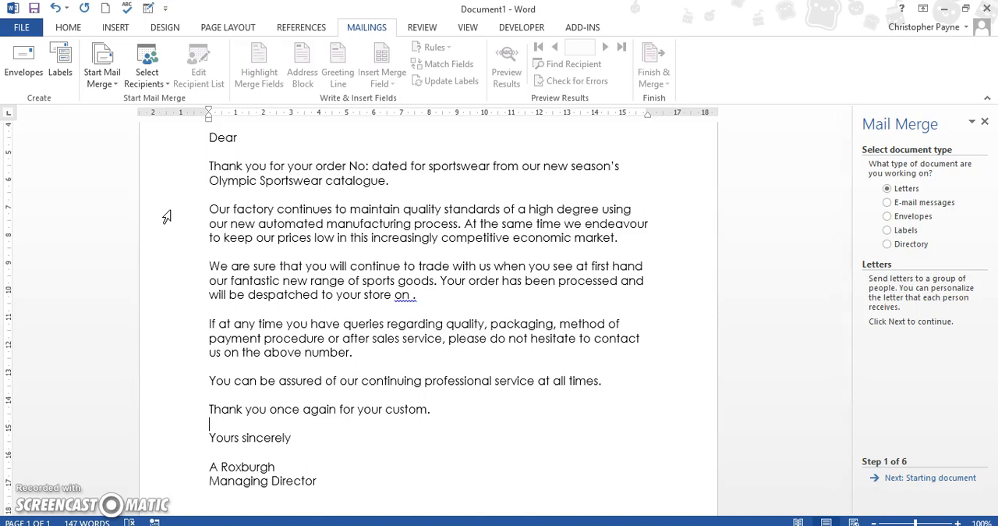
mouse_move(742, 259)
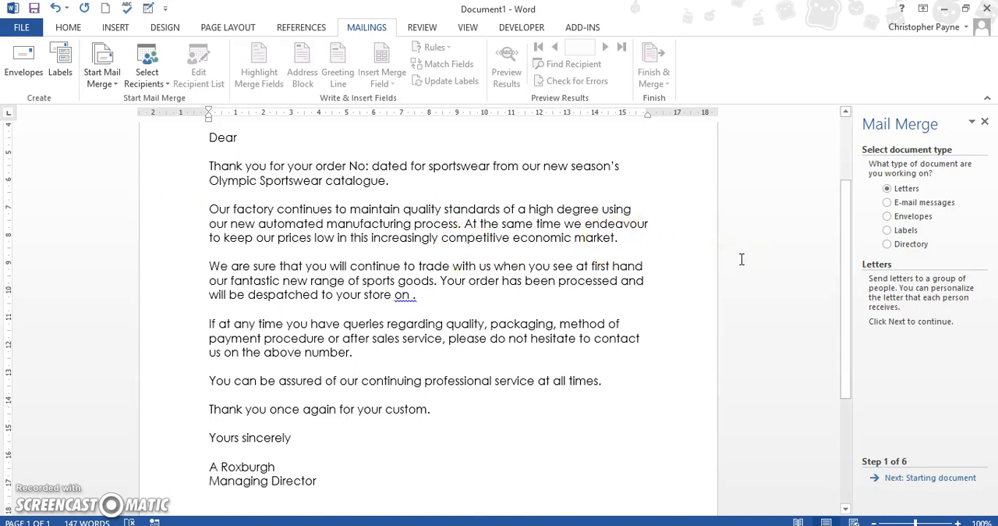
mouse_move(835, 248)
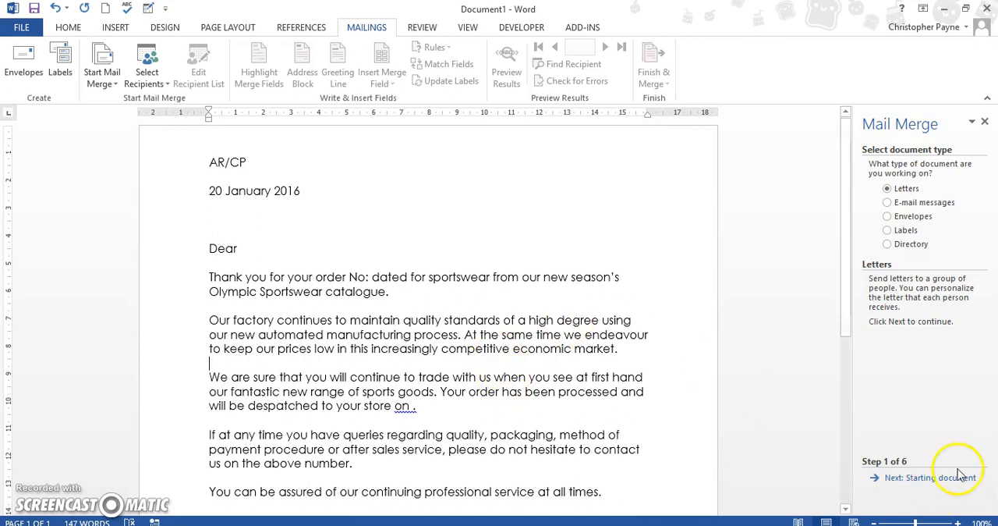
Step: Keep the current document as the starting document and choose an existing recipient list
left_click(935, 479)
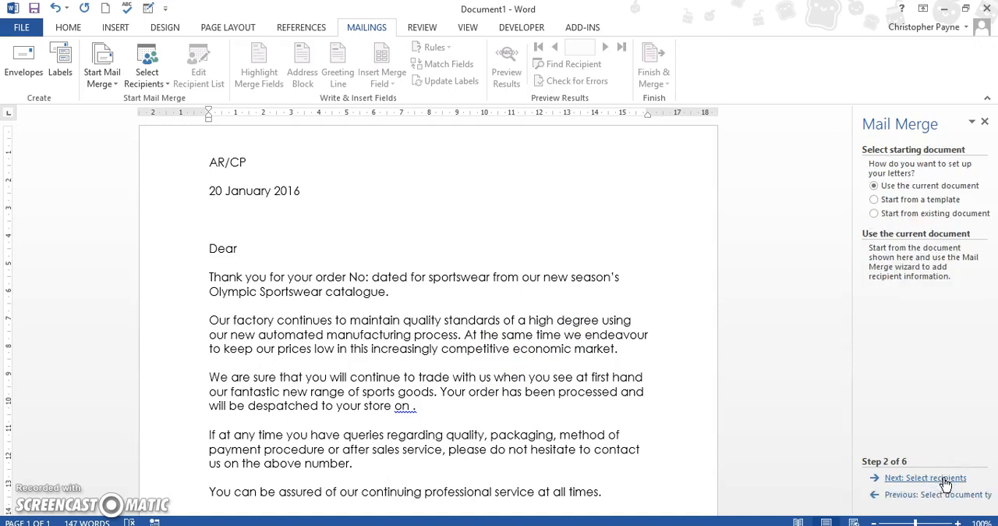
mouse_move(948, 426)
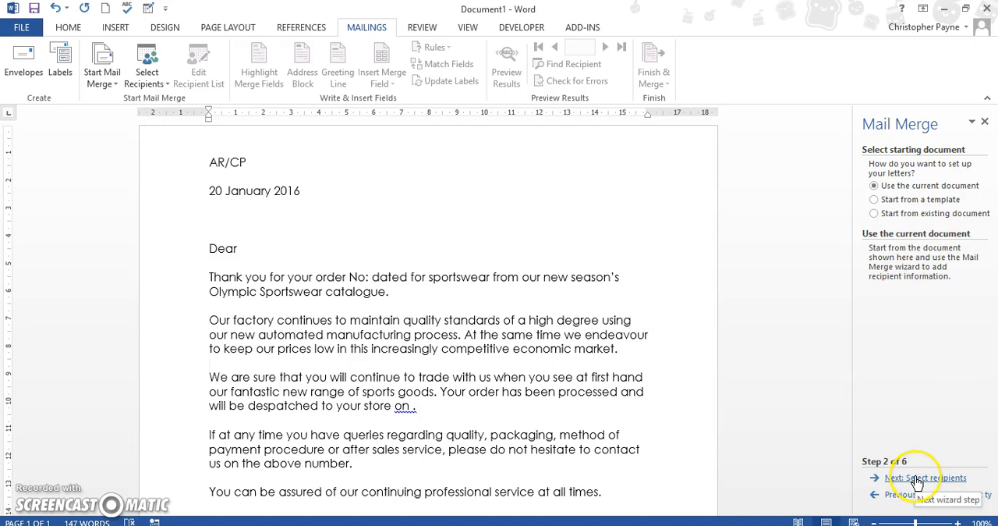
left_click(924, 478)
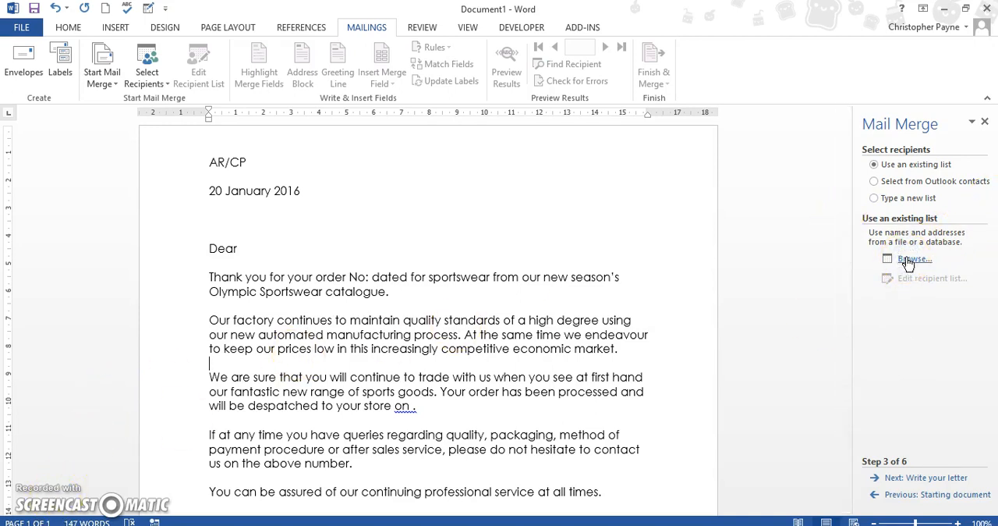
left_click(906, 258)
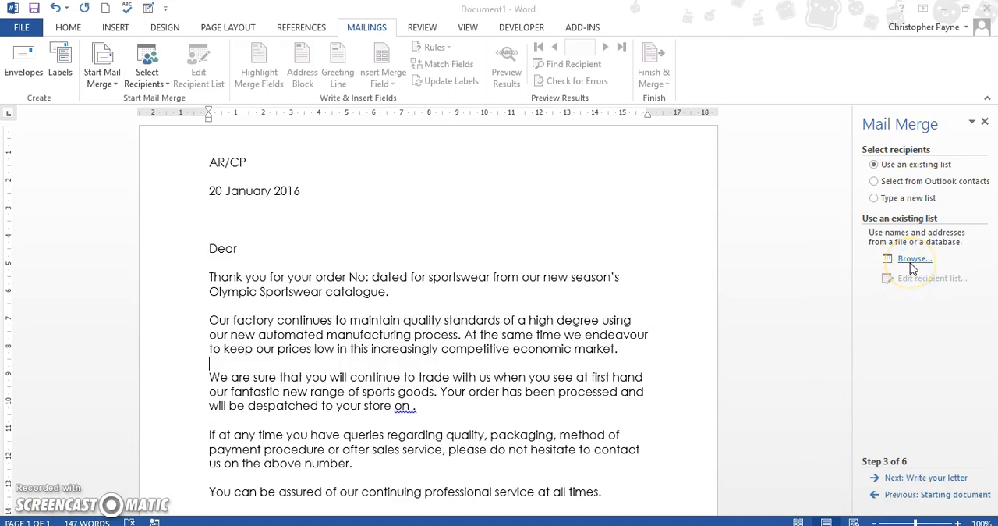
left_click(914, 258)
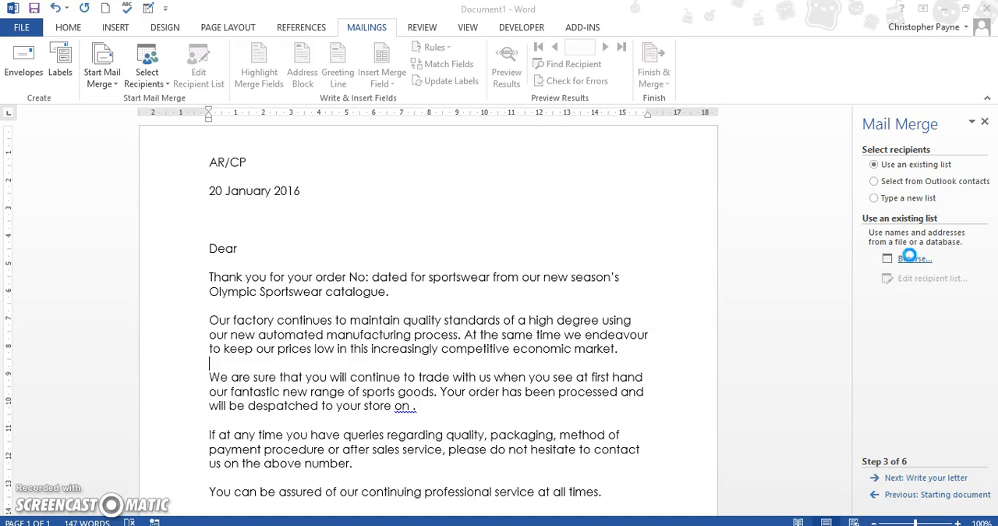
Step: Browse to the My Passport drive and open the DBMMEX1 database as recipients
left_click(914, 258)
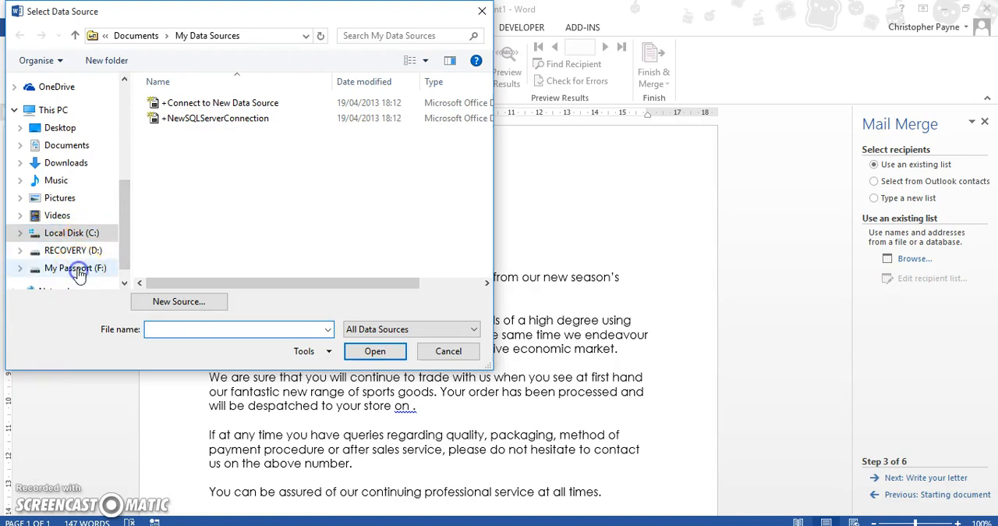
double_click(75, 267)
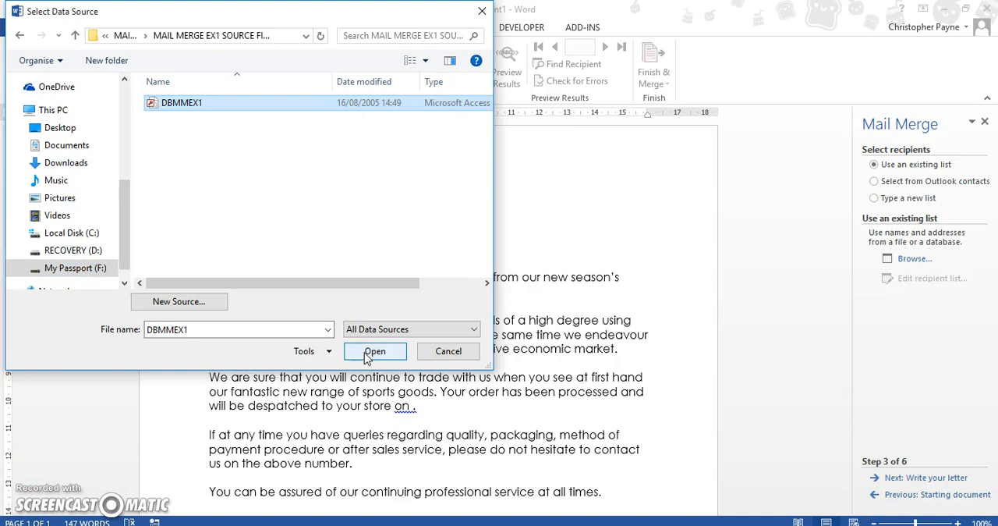
left_click(376, 350)
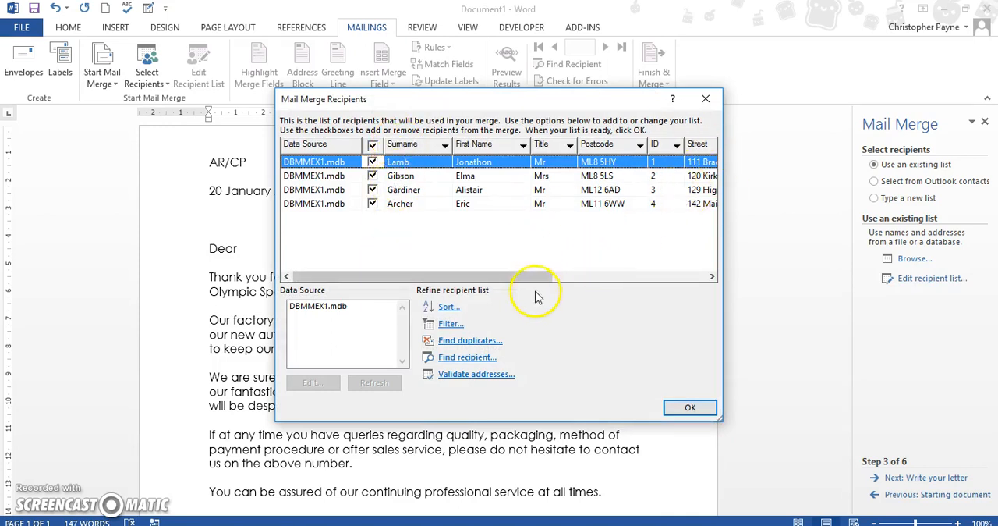
mouse_move(540, 285)
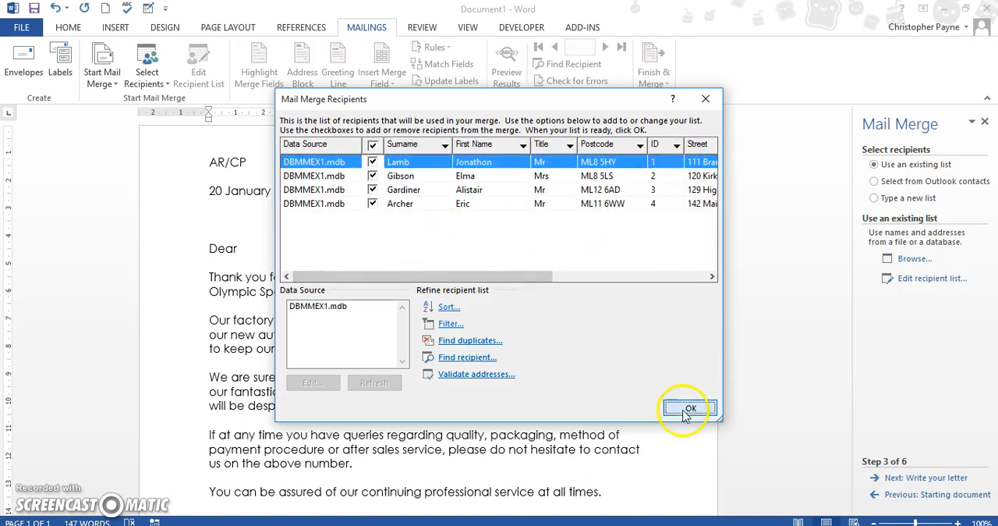
Step: Accept the four DBMMEX1 recipients and advance to the Write your letter step
left_click(688, 408)
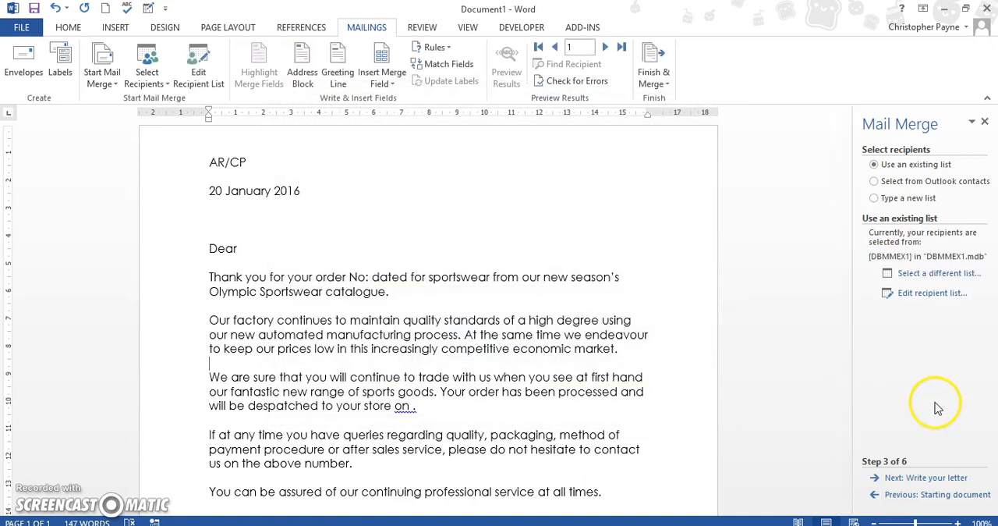
mouse_move(926, 477)
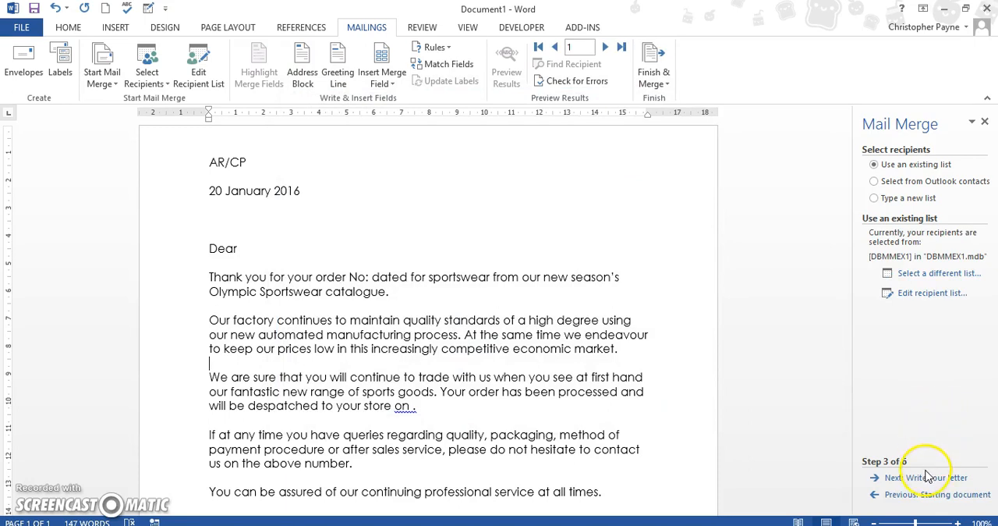
left_click(920, 477)
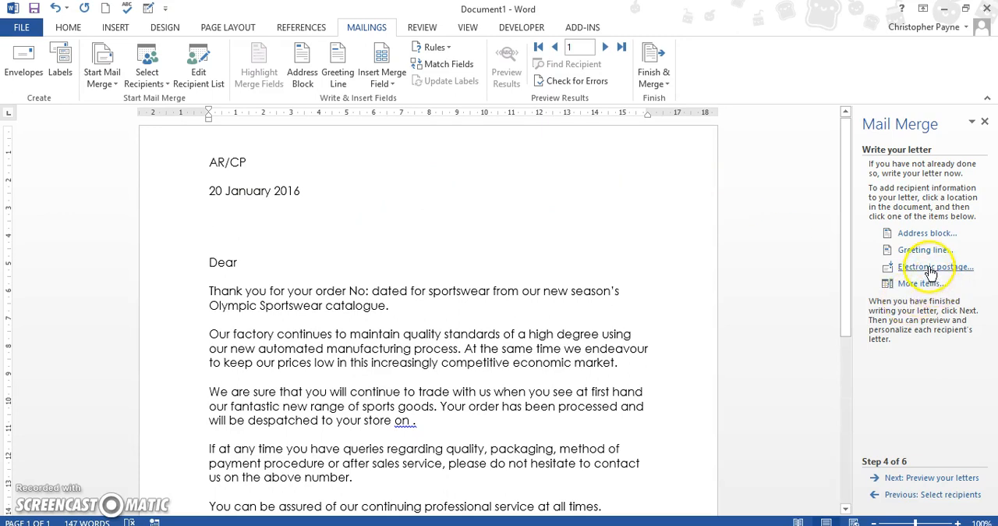
mouse_move(362, 108)
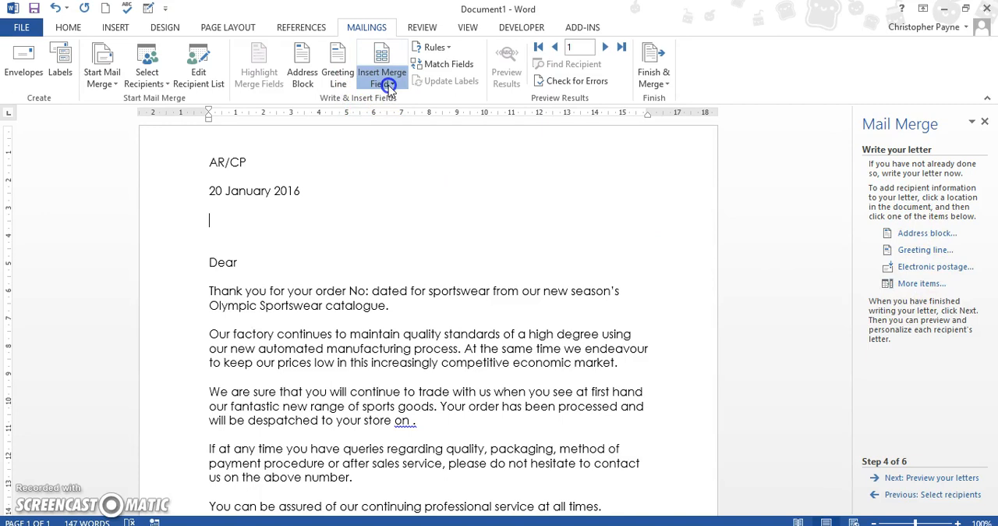
Step: Insert the «Title» merge field above Dear and place the cursor for «Surname»
left_click(388, 62)
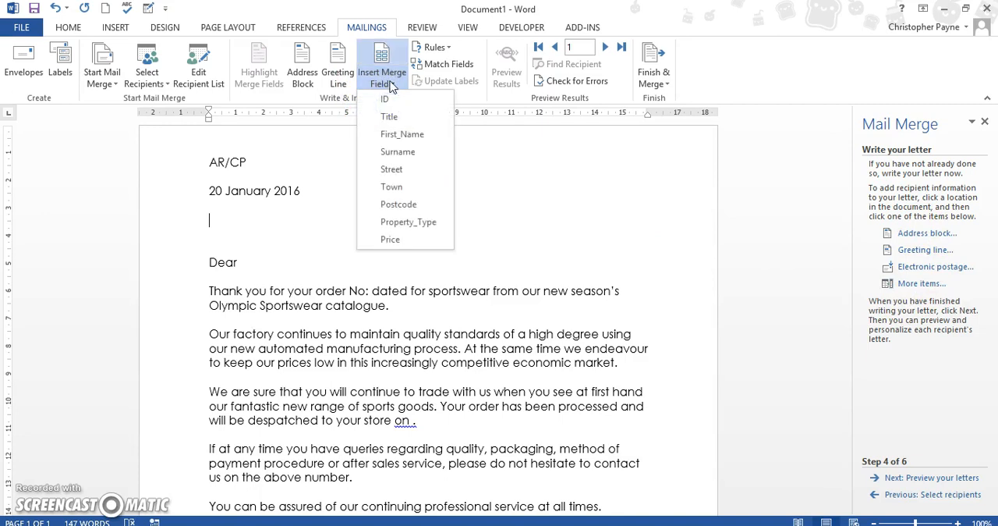
mouse_move(392, 116)
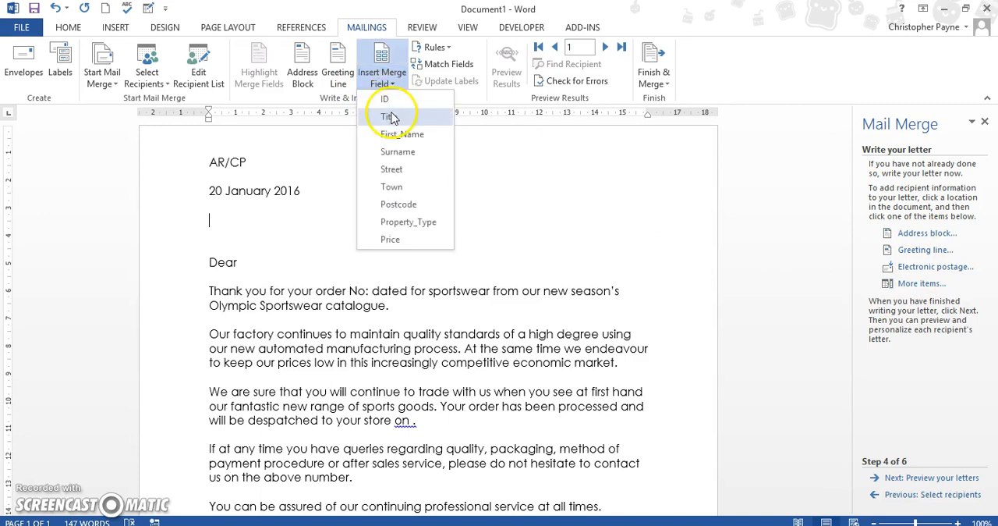
mouse_move(391, 117)
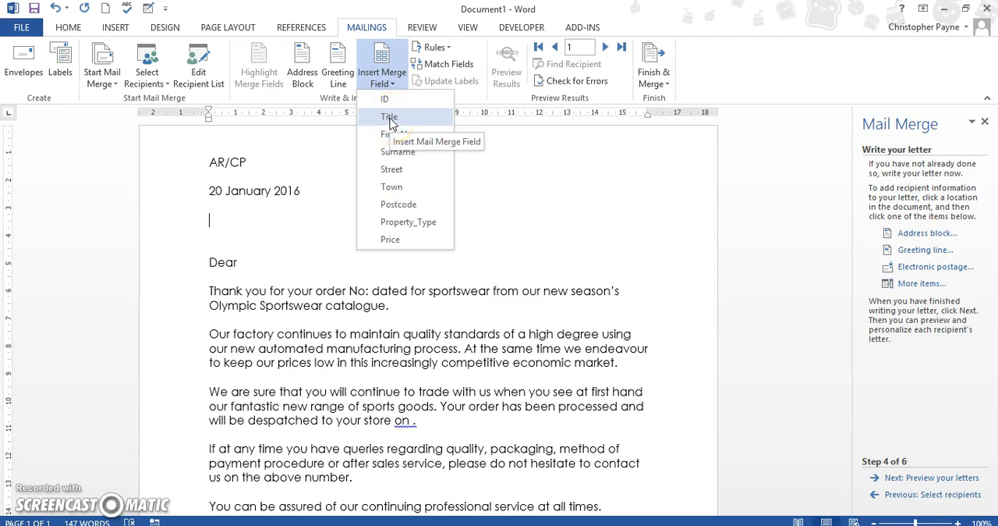
left_click(389, 117)
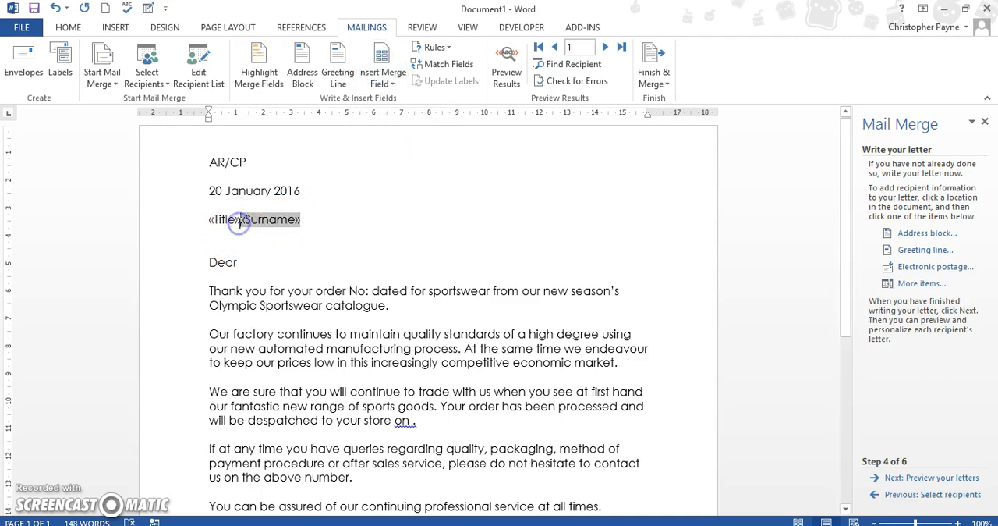
double_click(272, 219)
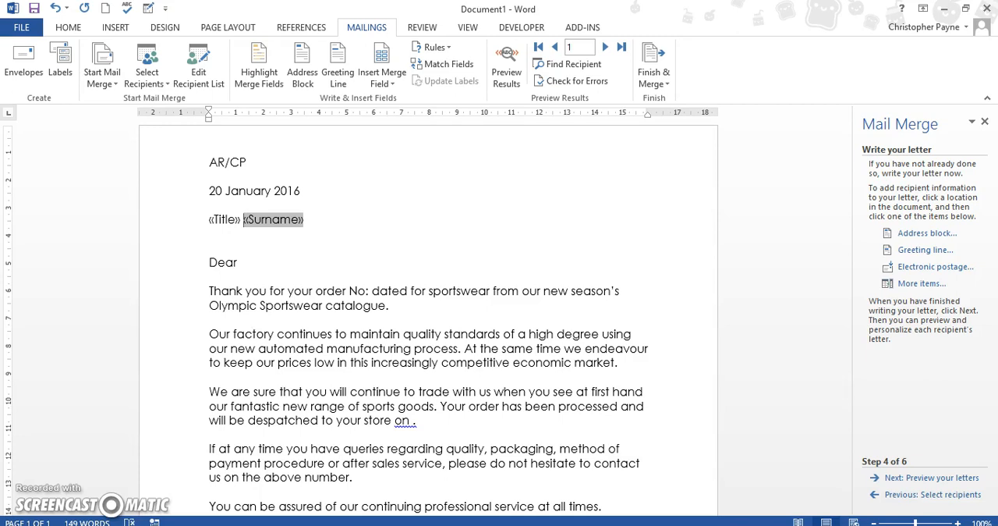
mouse_move(297, 368)
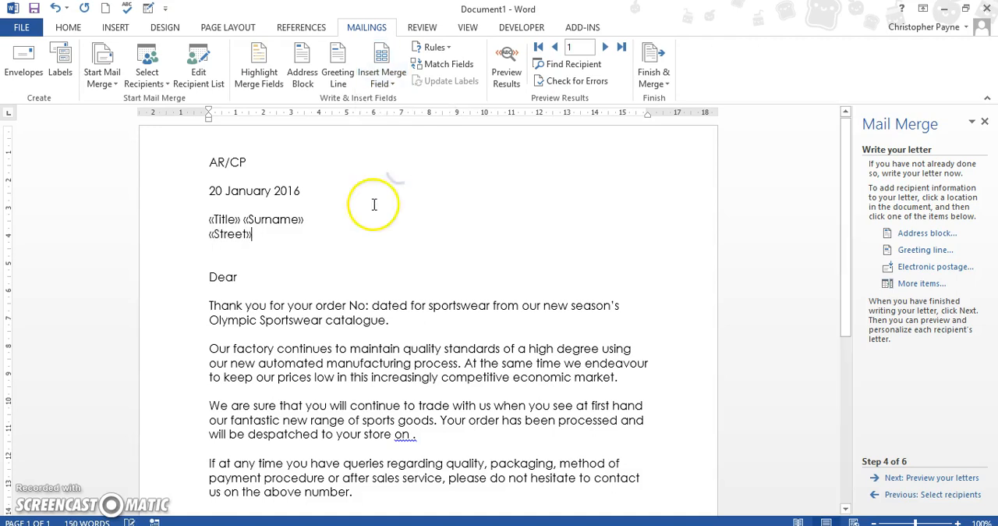
mouse_move(371, 126)
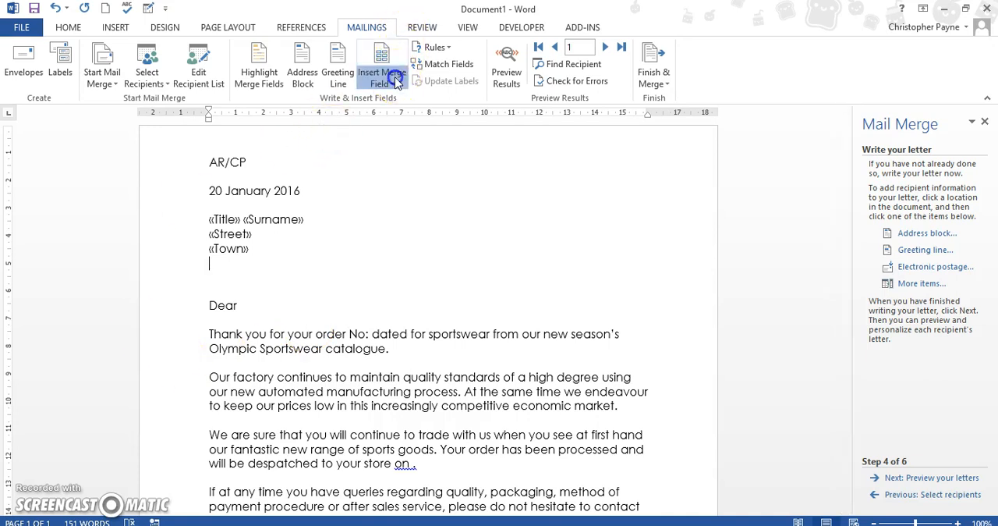
Step: Insert the «Postcode» field beneath Town and place the cursor after Dear
left_click(384, 64)
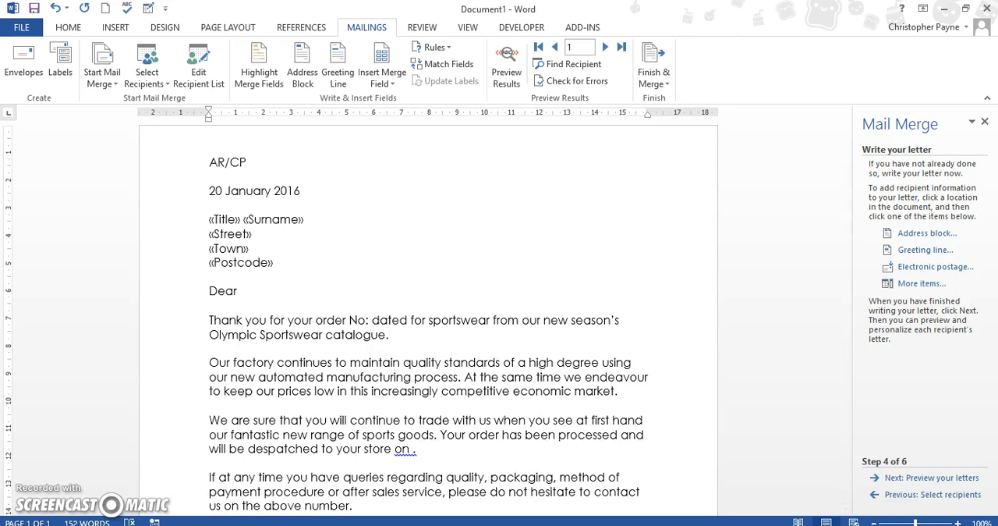
left_click(243, 291)
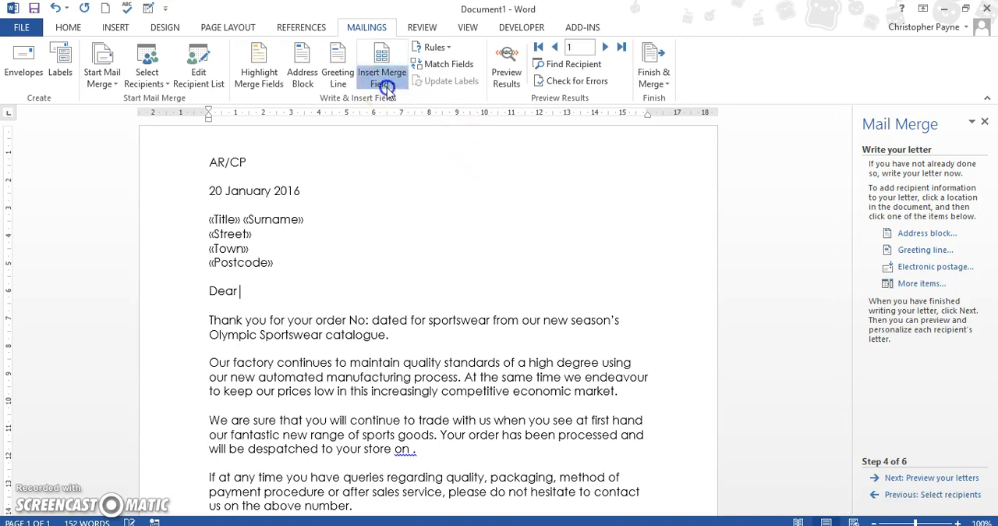
Step: Insert «Title» after Dear and separate it from «Surname» with a space
left_click(386, 63)
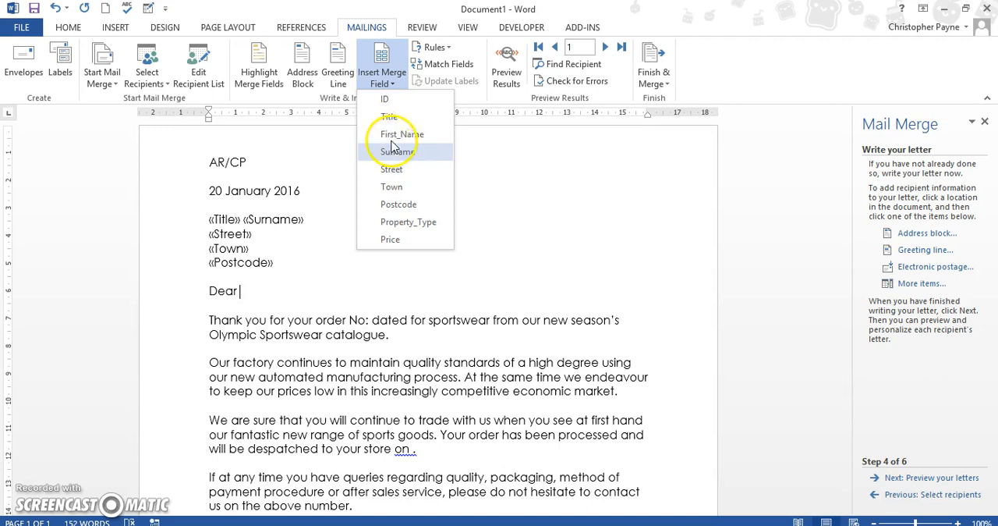
left_click(384, 111)
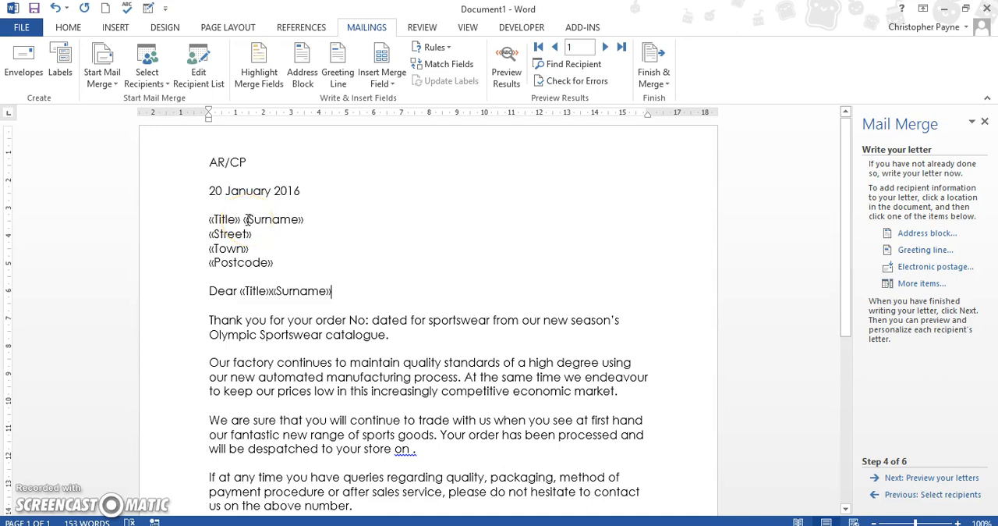
left_click(258, 62)
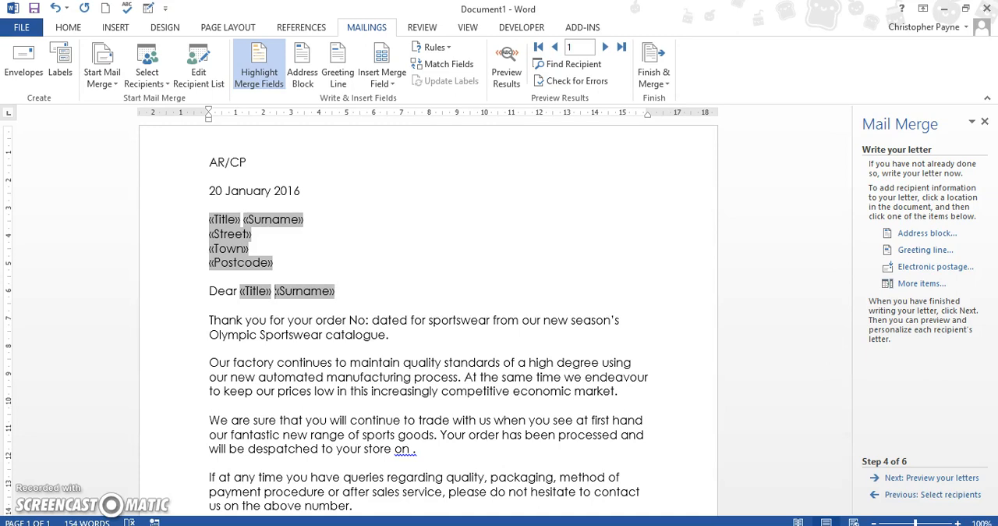
mouse_move(845, 353)
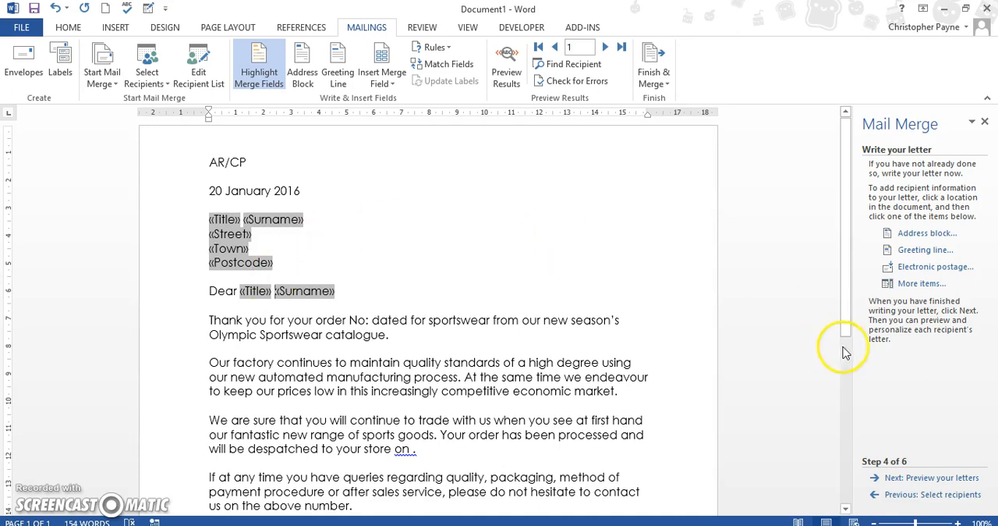
mouse_move(920, 479)
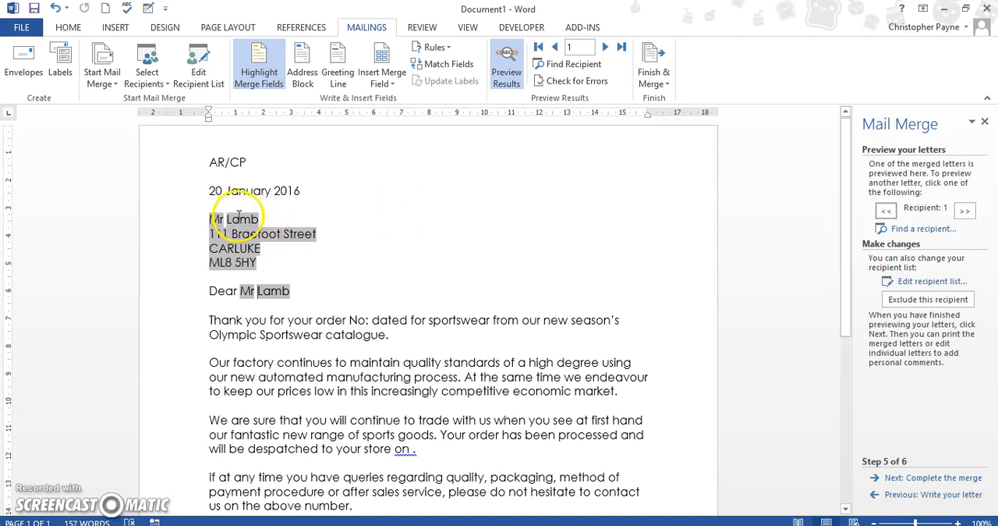
mouse_move(512, 102)
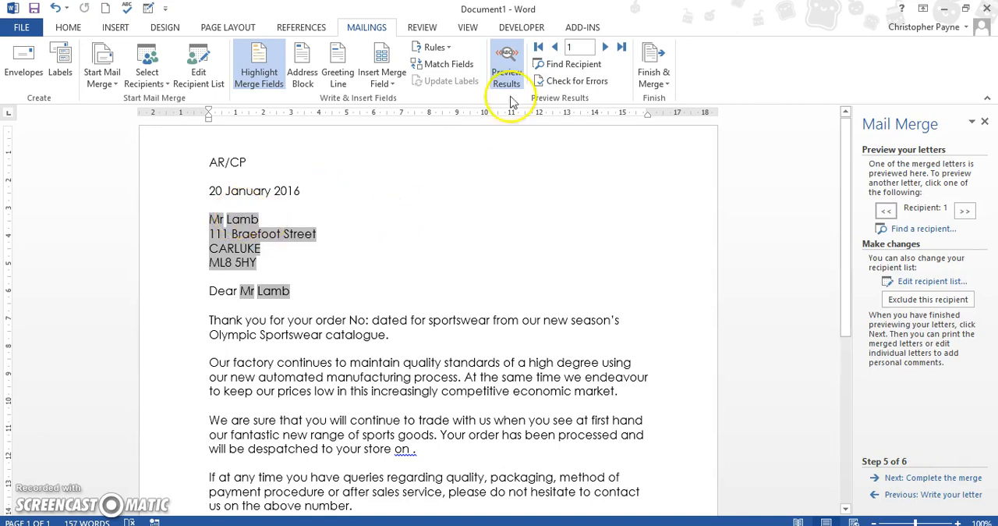
left_click(605, 47)
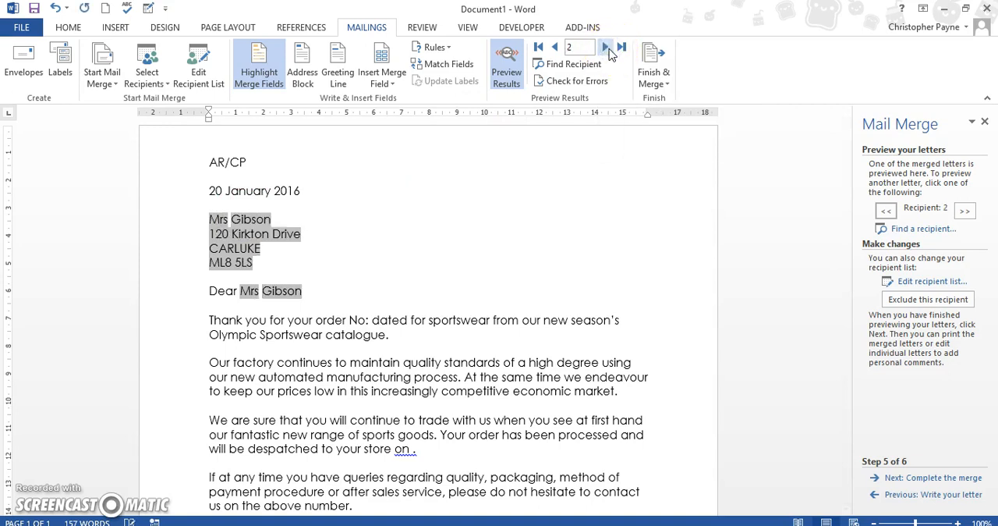
left_click(607, 47)
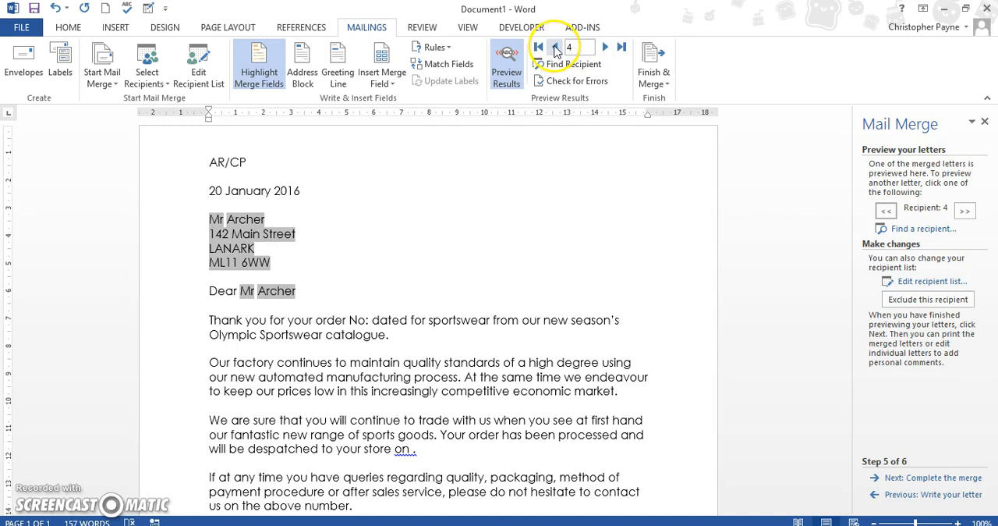
left_click(524, 47)
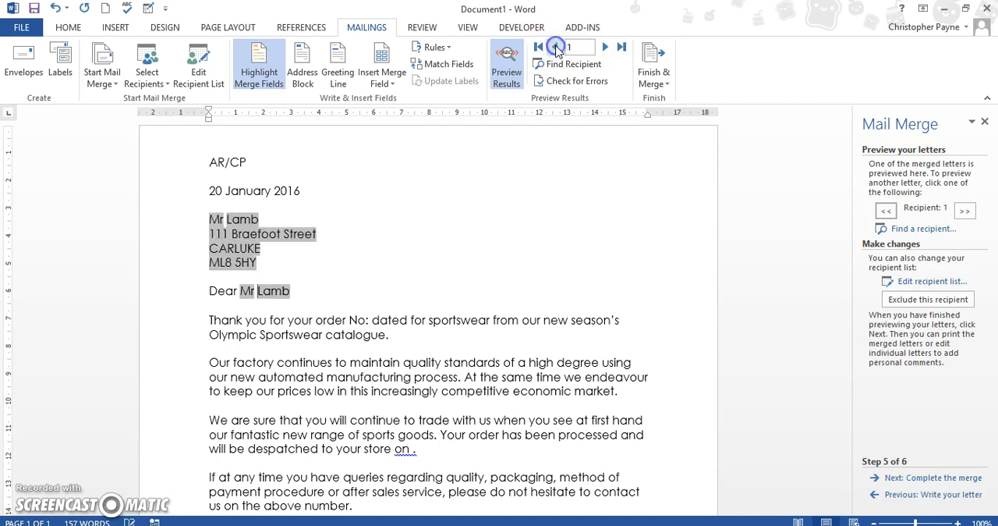
left_click(556, 47)
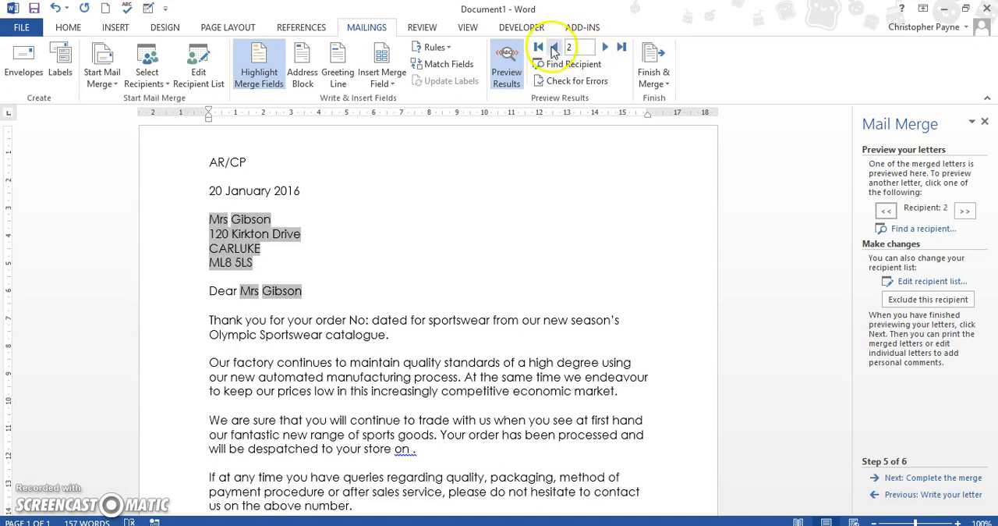
left_click(538, 47)
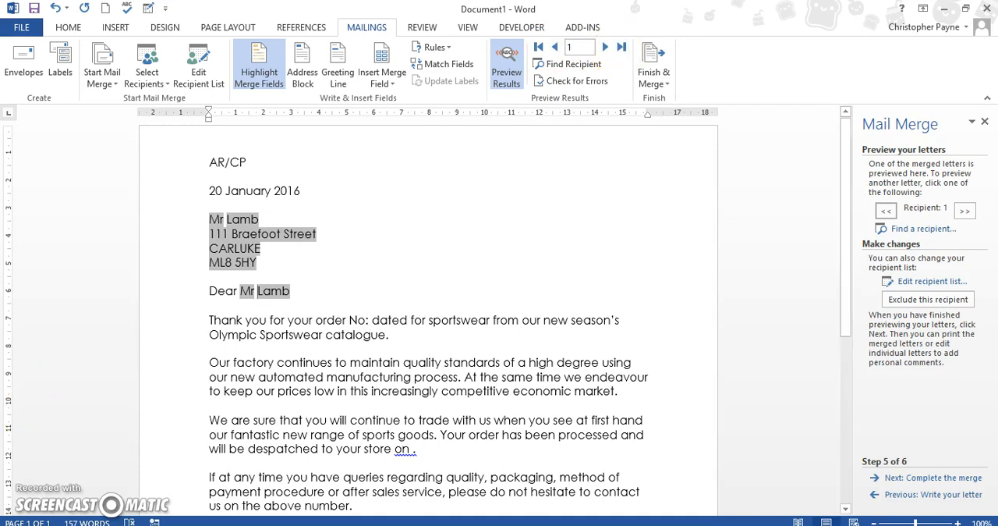
mouse_move(649, 372)
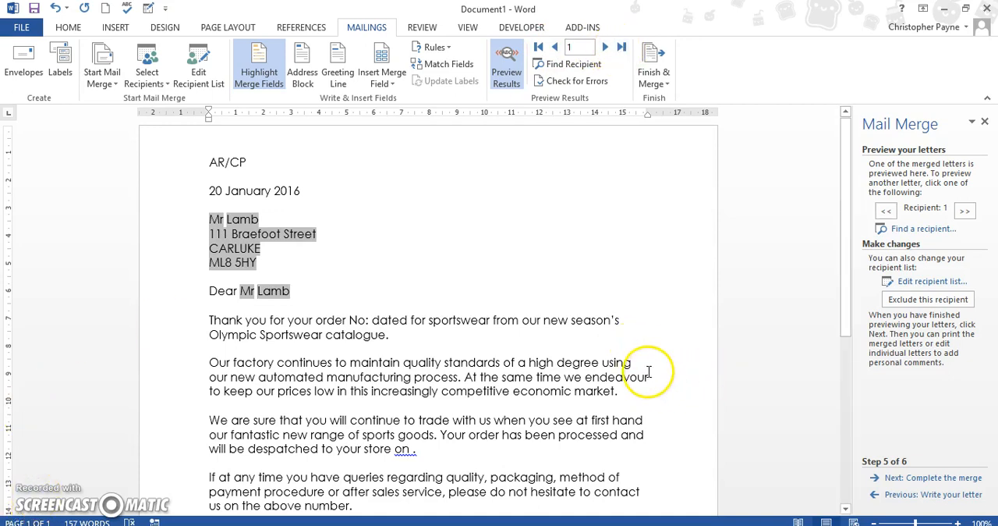
mouse_move(896, 432)
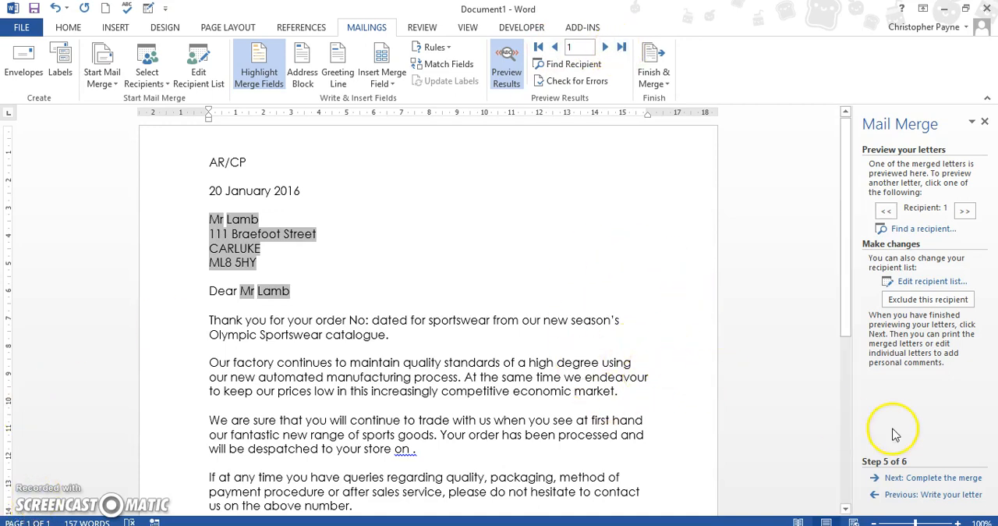
mouse_move(910, 490)
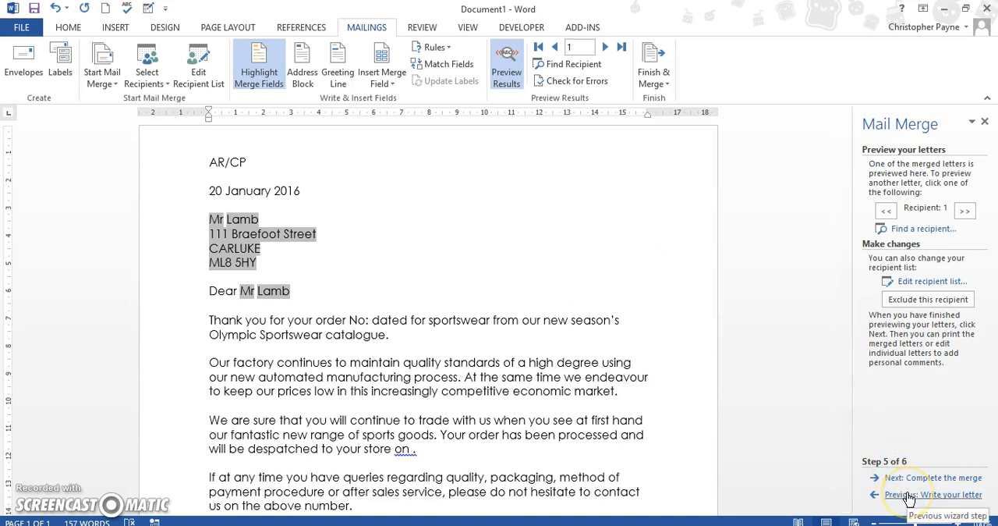
Step: Revisit the letter, preview recipients through the fourth, then advance to Complete the merge
left_click(939, 494)
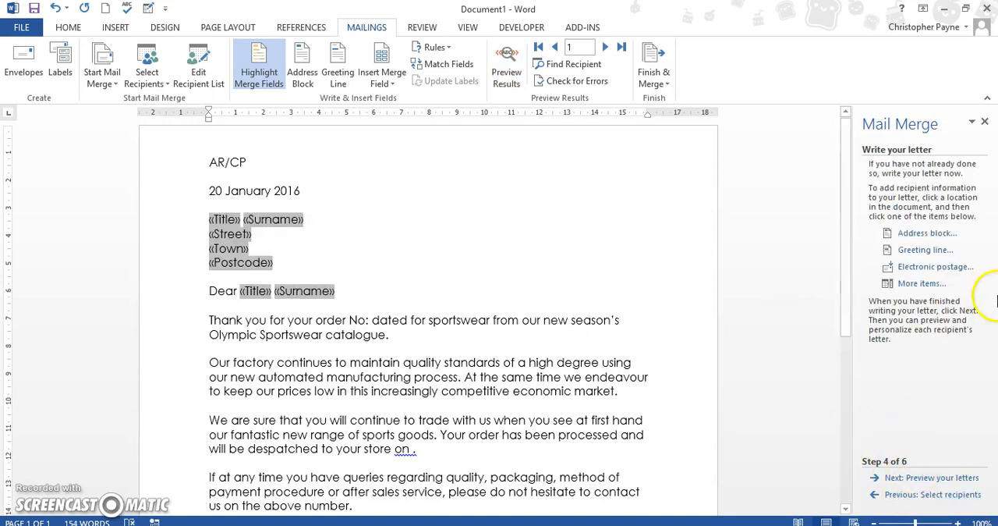
scroll("down", 3)
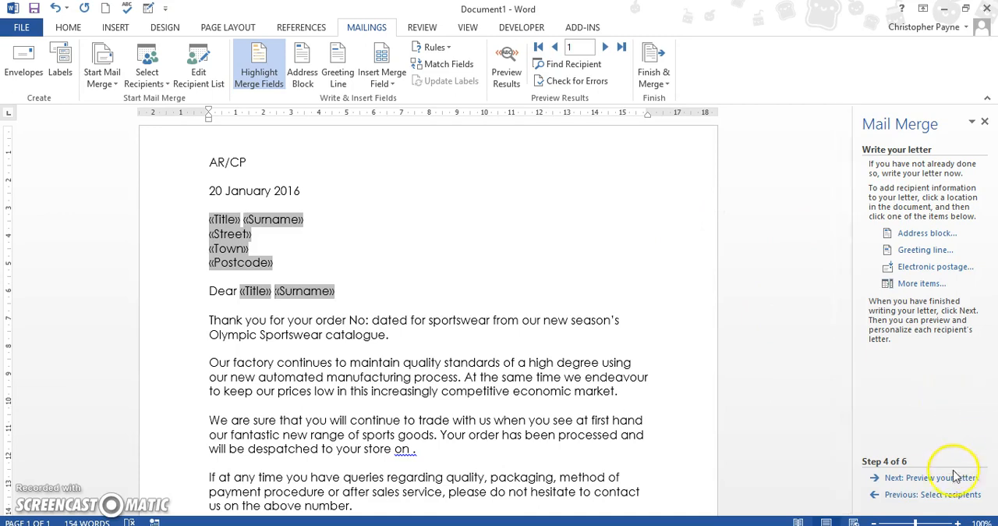
left_click(927, 476)
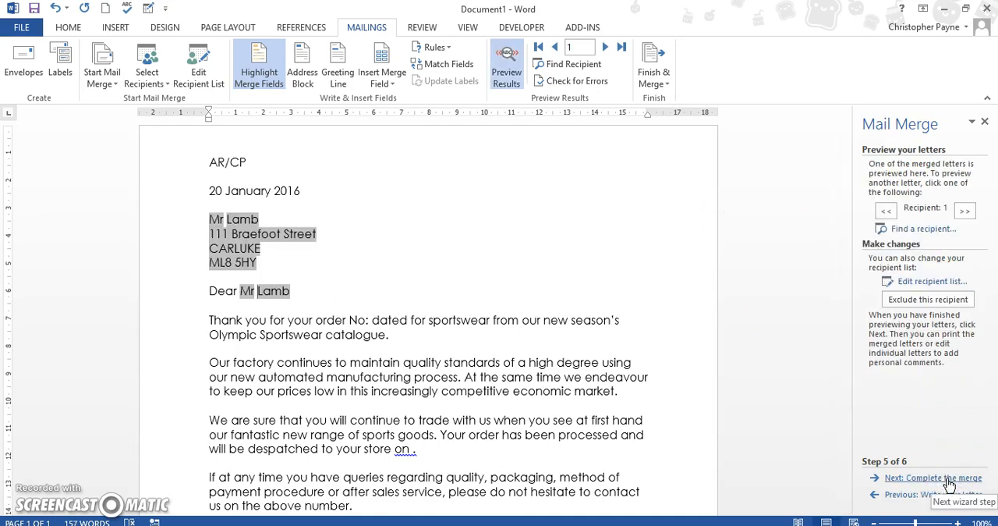
left_click(607, 46)
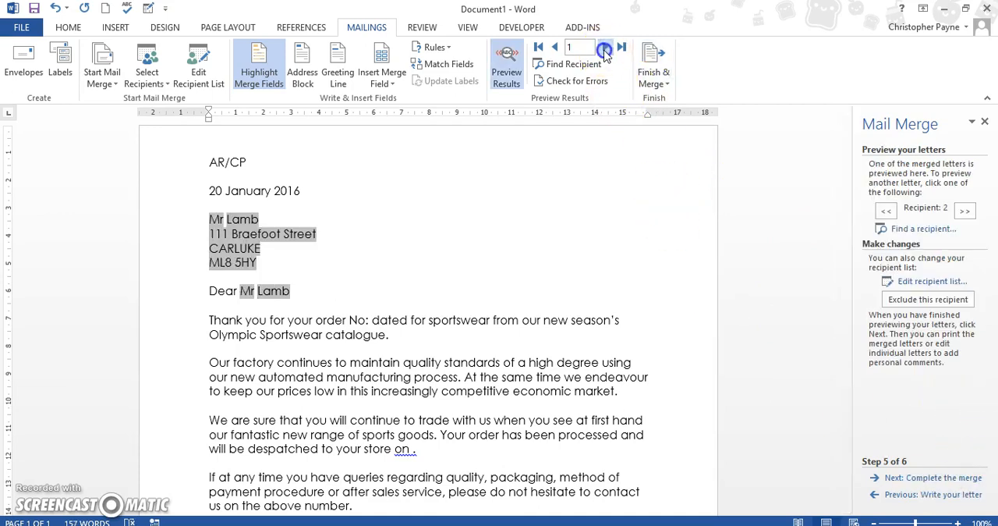
left_click(603, 47)
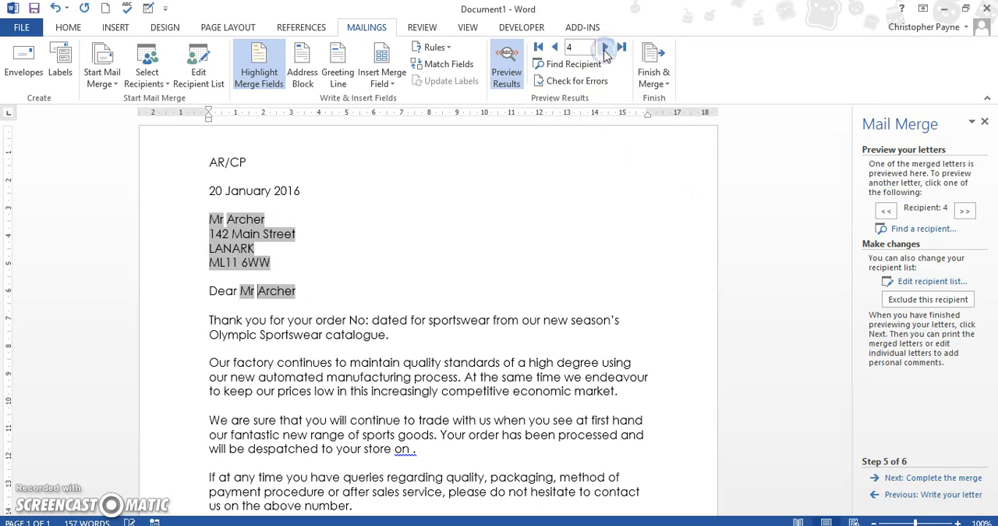
left_click(929, 478)
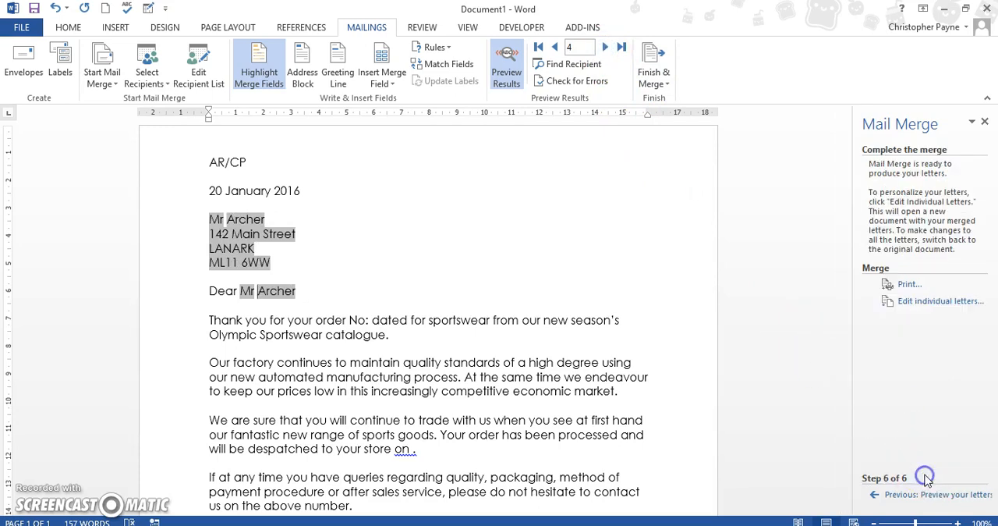
mouse_move(694, 185)
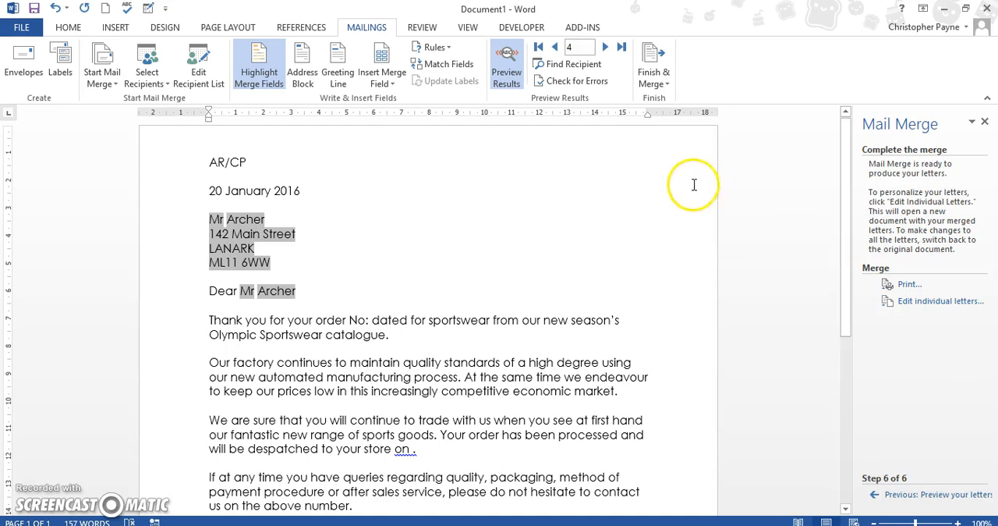
mouse_move(729, 298)
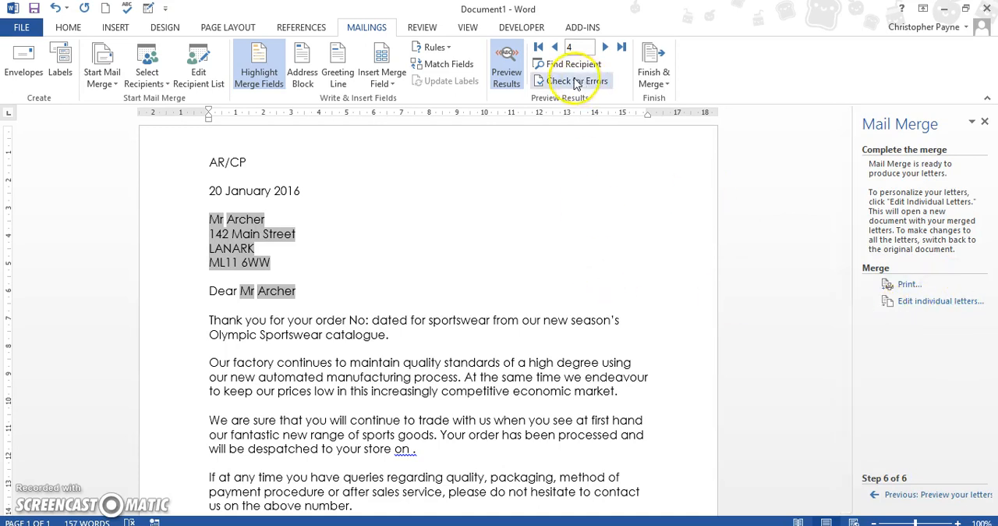
Step: Step the preview back from recipient 2 to recipient 1's letter
left_click(555, 47)
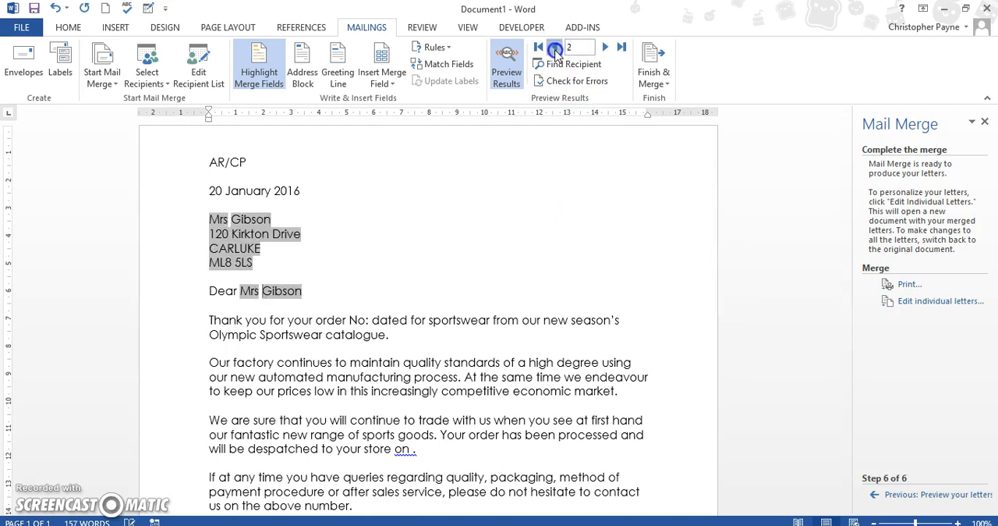
left_click(553, 47)
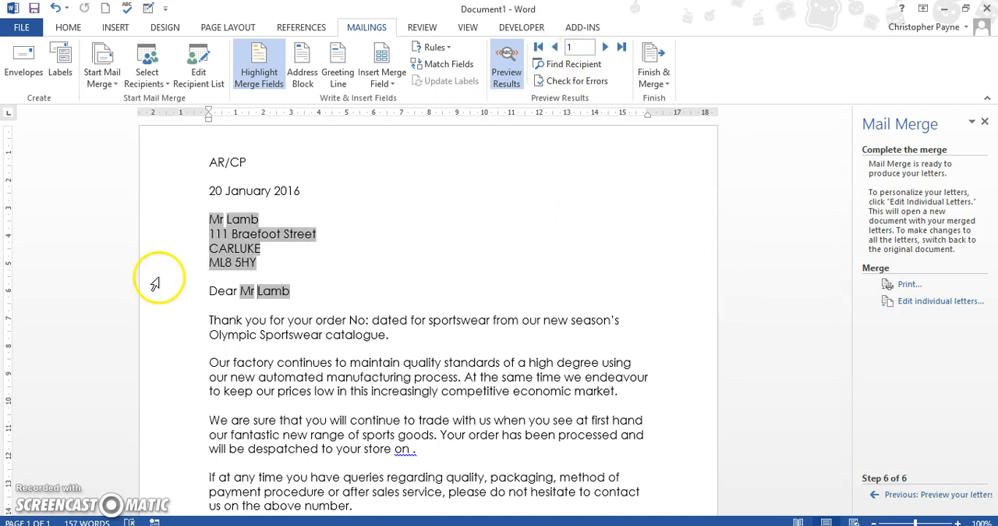